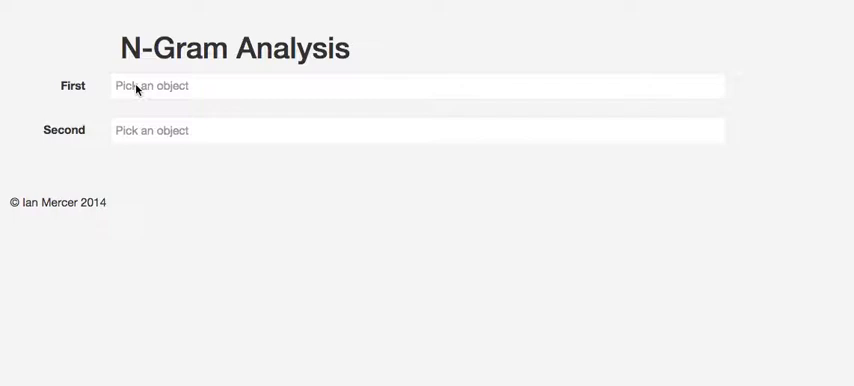
Step: Choose 'Hall beam [P2Z27]' as the first event and search 'ups' for the second
{"action": "left_click", "coordinate": [417, 85]}
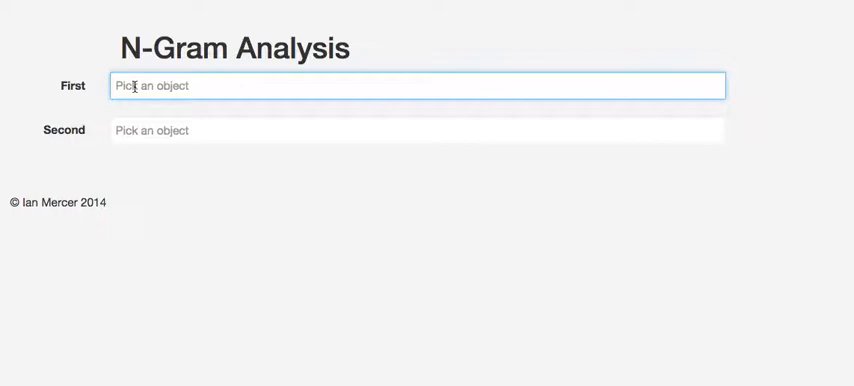
{"action": "type", "text": "Hall"}
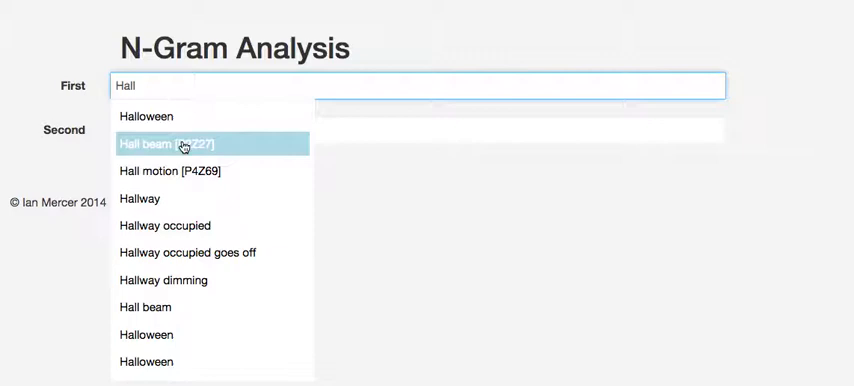
{"action": "left_click", "coordinate": [161, 143]}
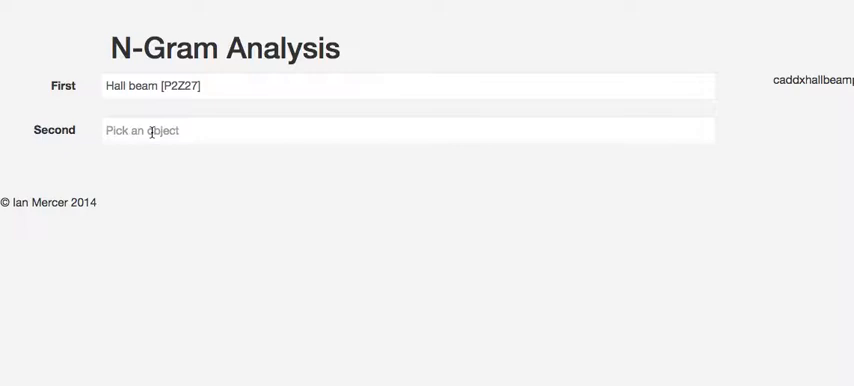
{"action": "type", "text": "ups"}
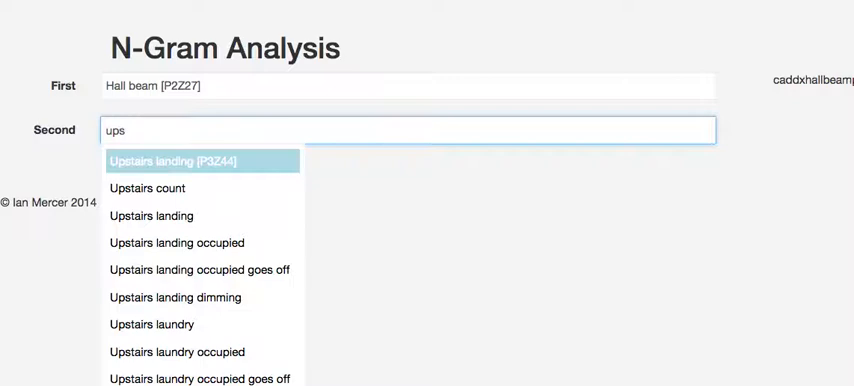
Step: Choose 'Upstairs landing [P3Z44]' as the second event to plot the delay curve
{"action": "left_click", "coordinate": [203, 161]}
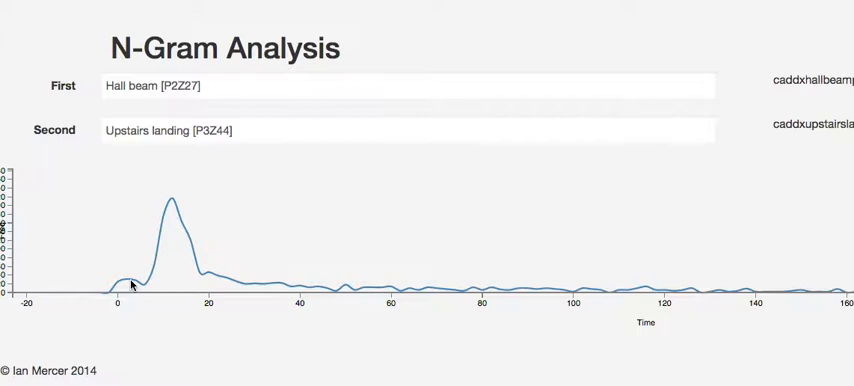
{"action": "mouse_move", "coordinate": [240, 293]}
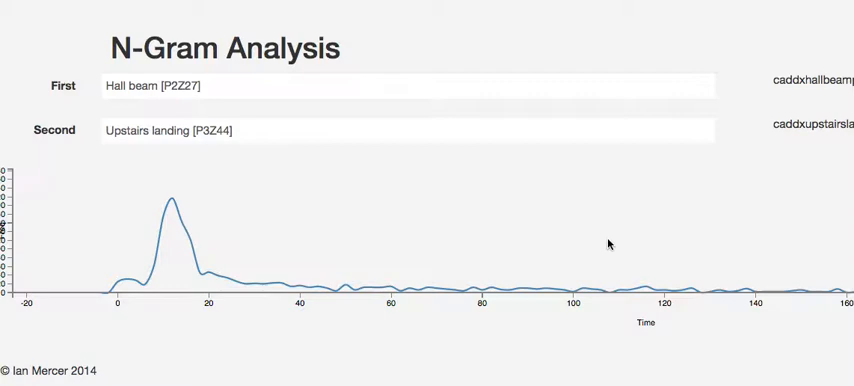
{"action": "mouse_move", "coordinate": [155, 272]}
{"action": "type", "text": "Upstairs landing [P3Z44"}
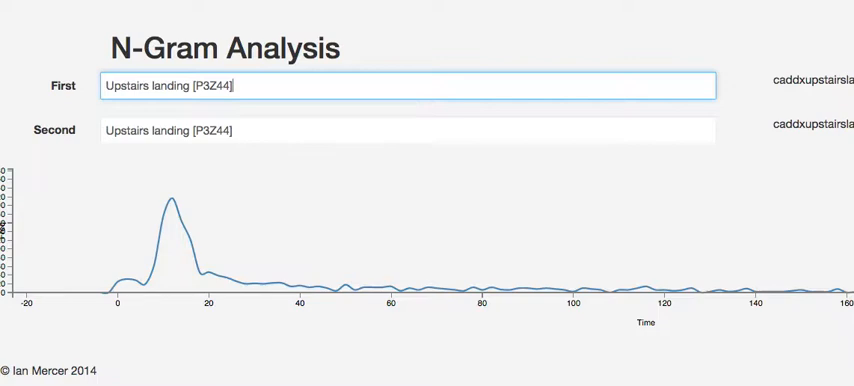
Step: Swap the pair to Upstairs landing [P3Z44] first and Hall beam [P2Z27] second
{"action": "type", "text": "Hall beam [P2Z27]"}
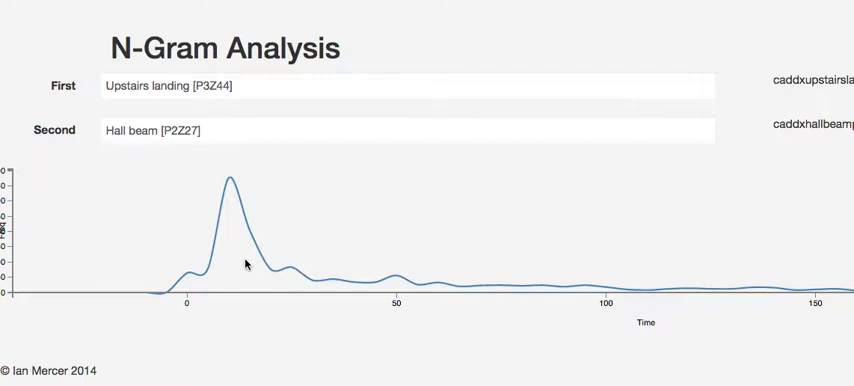
{"action": "left_click", "coordinate": [405, 86]}
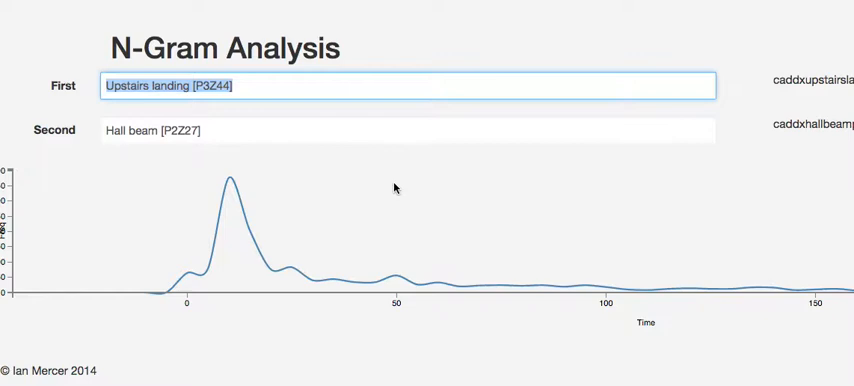
Step: Chart 'Barn door closes' as first event against 'Driveway [P2Z35]' as second
{"action": "type", "text": "Barn door closes"}
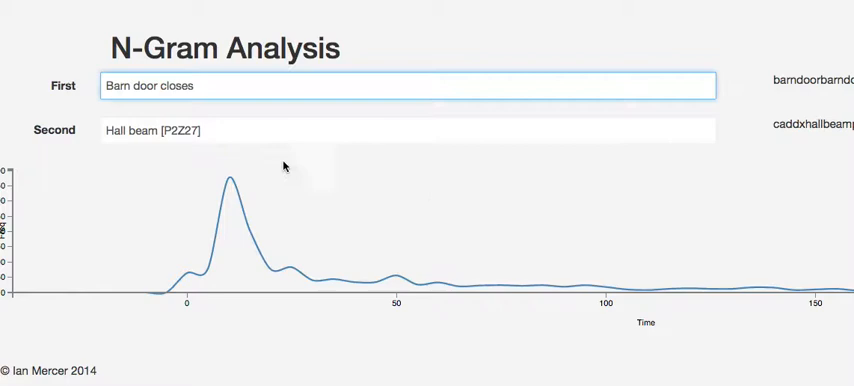
{"action": "type", "text": "dri"}
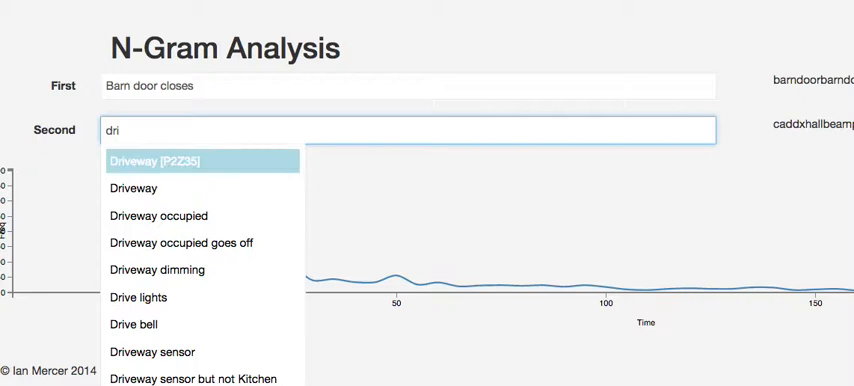
{"action": "left_click", "coordinate": [162, 161]}
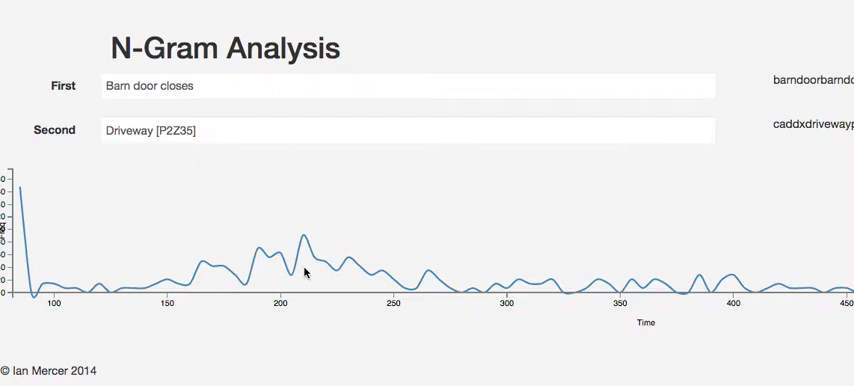
{"action": "mouse_move", "coordinate": [262, 251]}
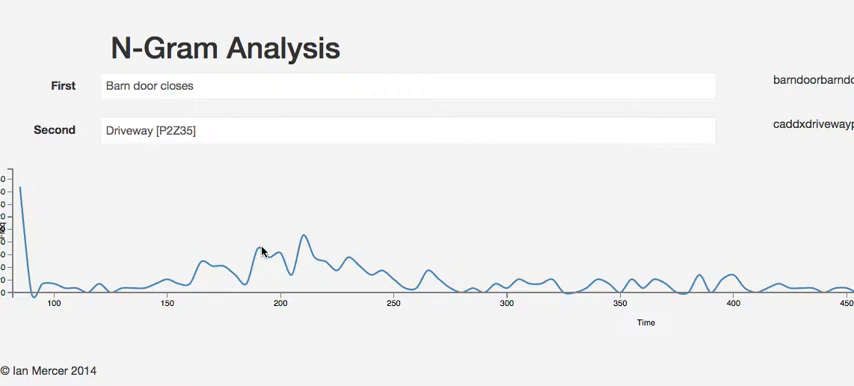
{"action": "mouse_move", "coordinate": [303, 242]}
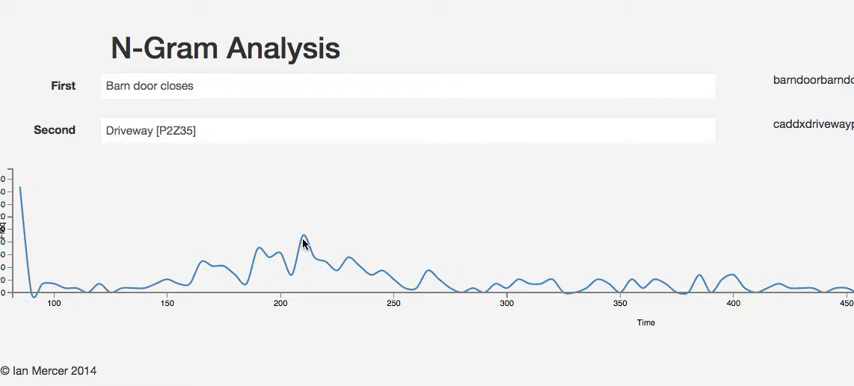